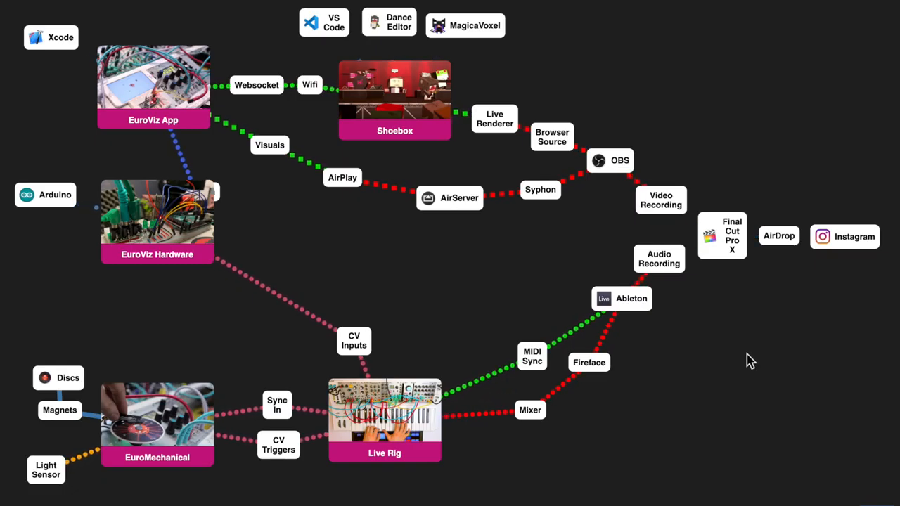
pyautogui.moveTo(786, 431)
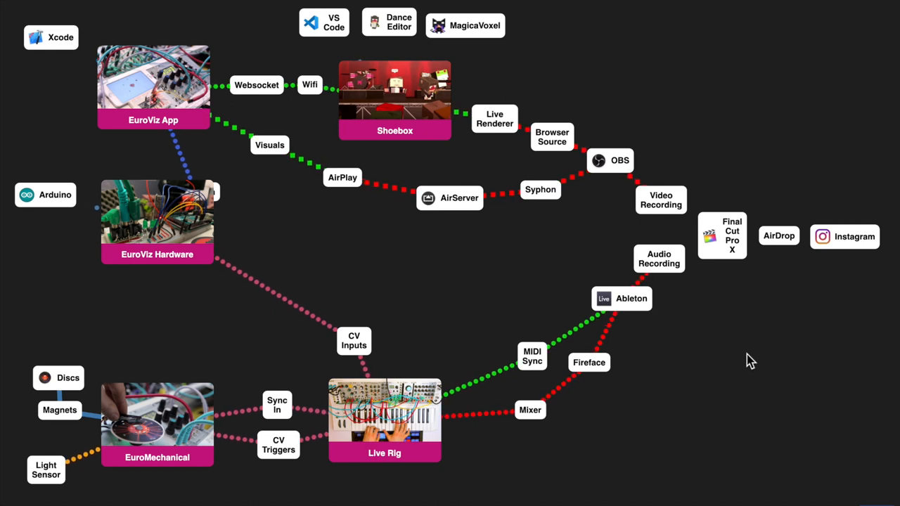
pyautogui.moveTo(844, 453)
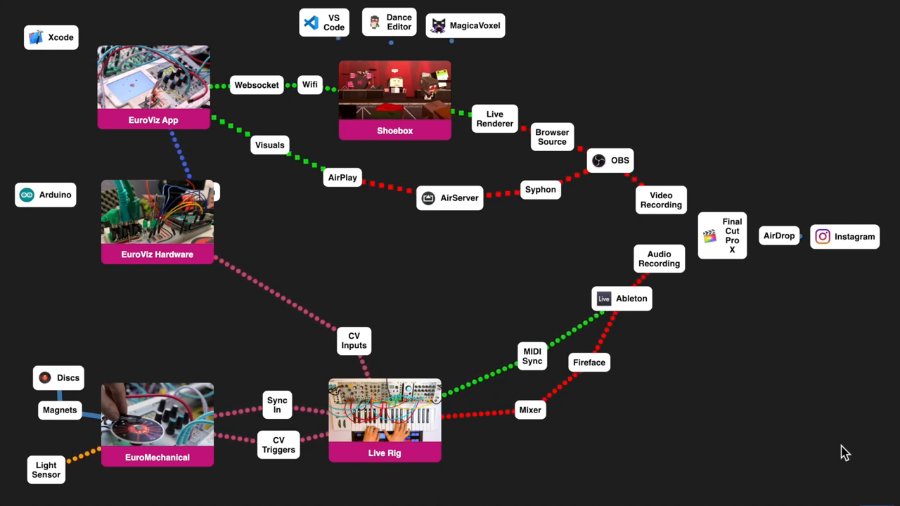